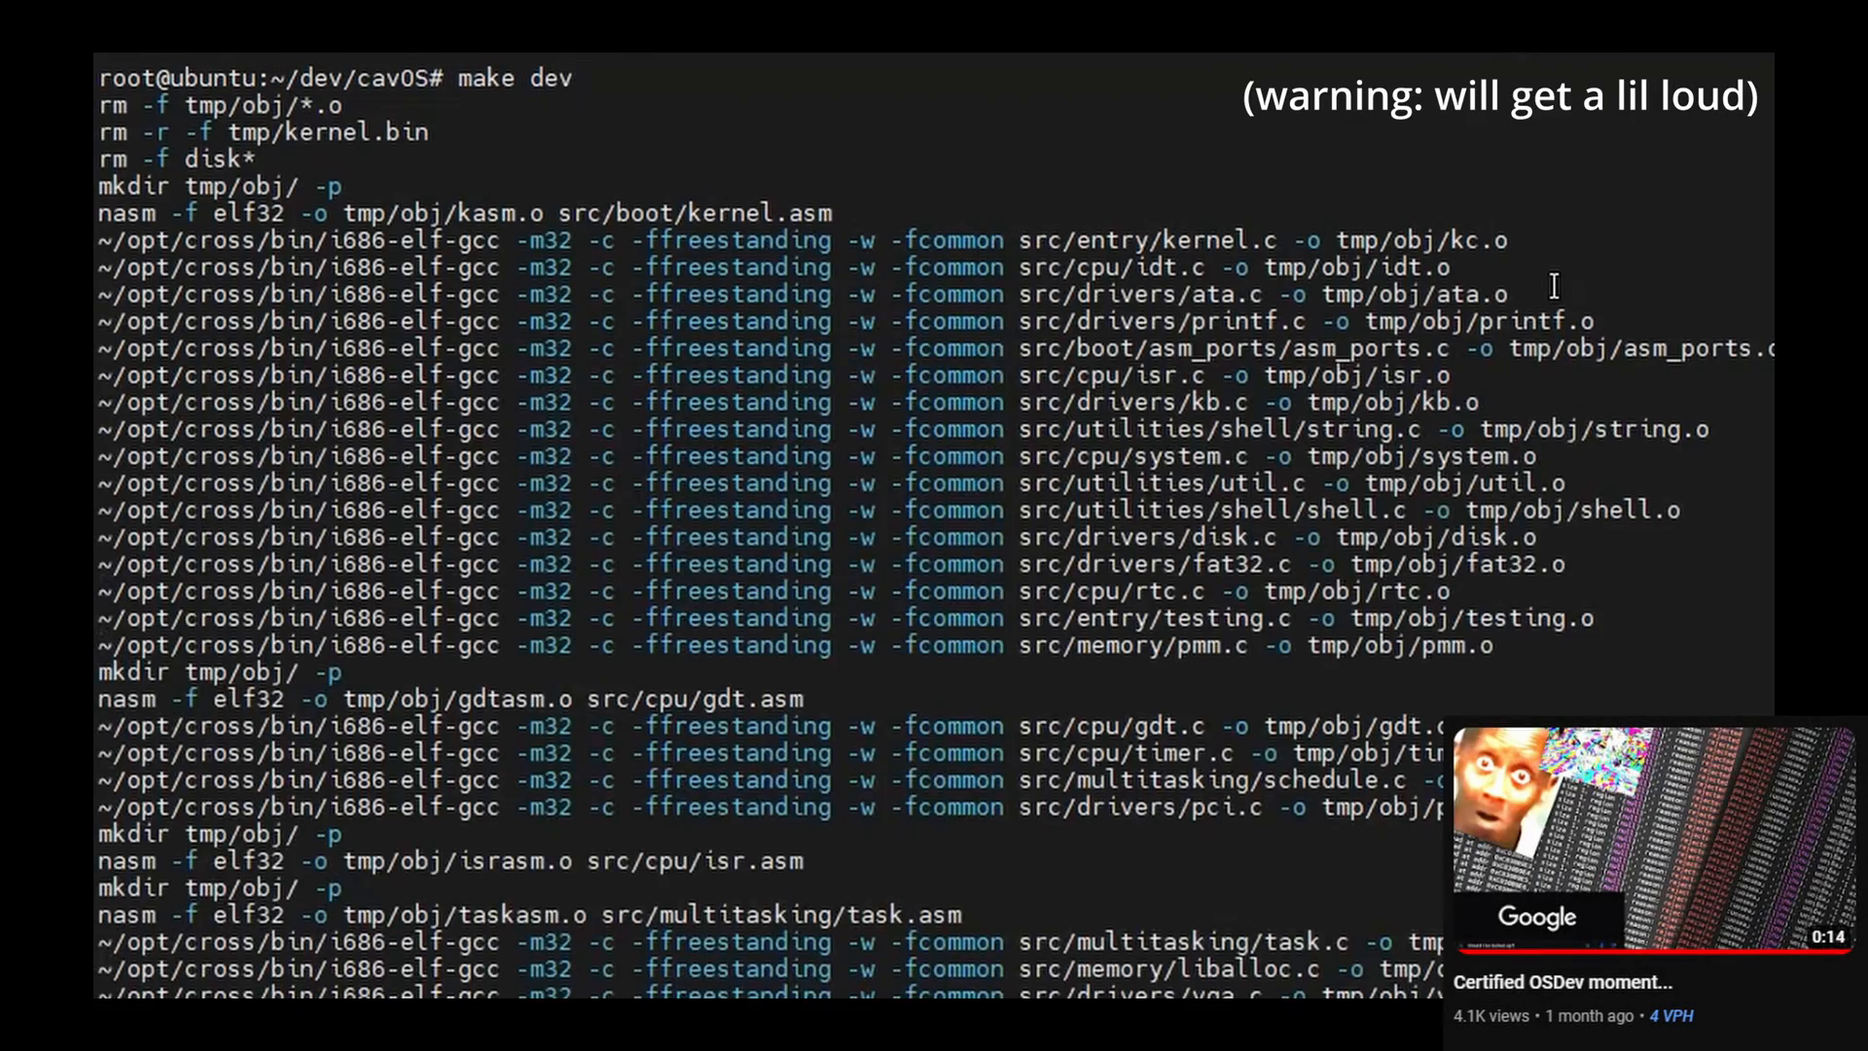
Scroll through the 'make dev' build output compiling the cavOS kernel sources.
scroll(down, 3)
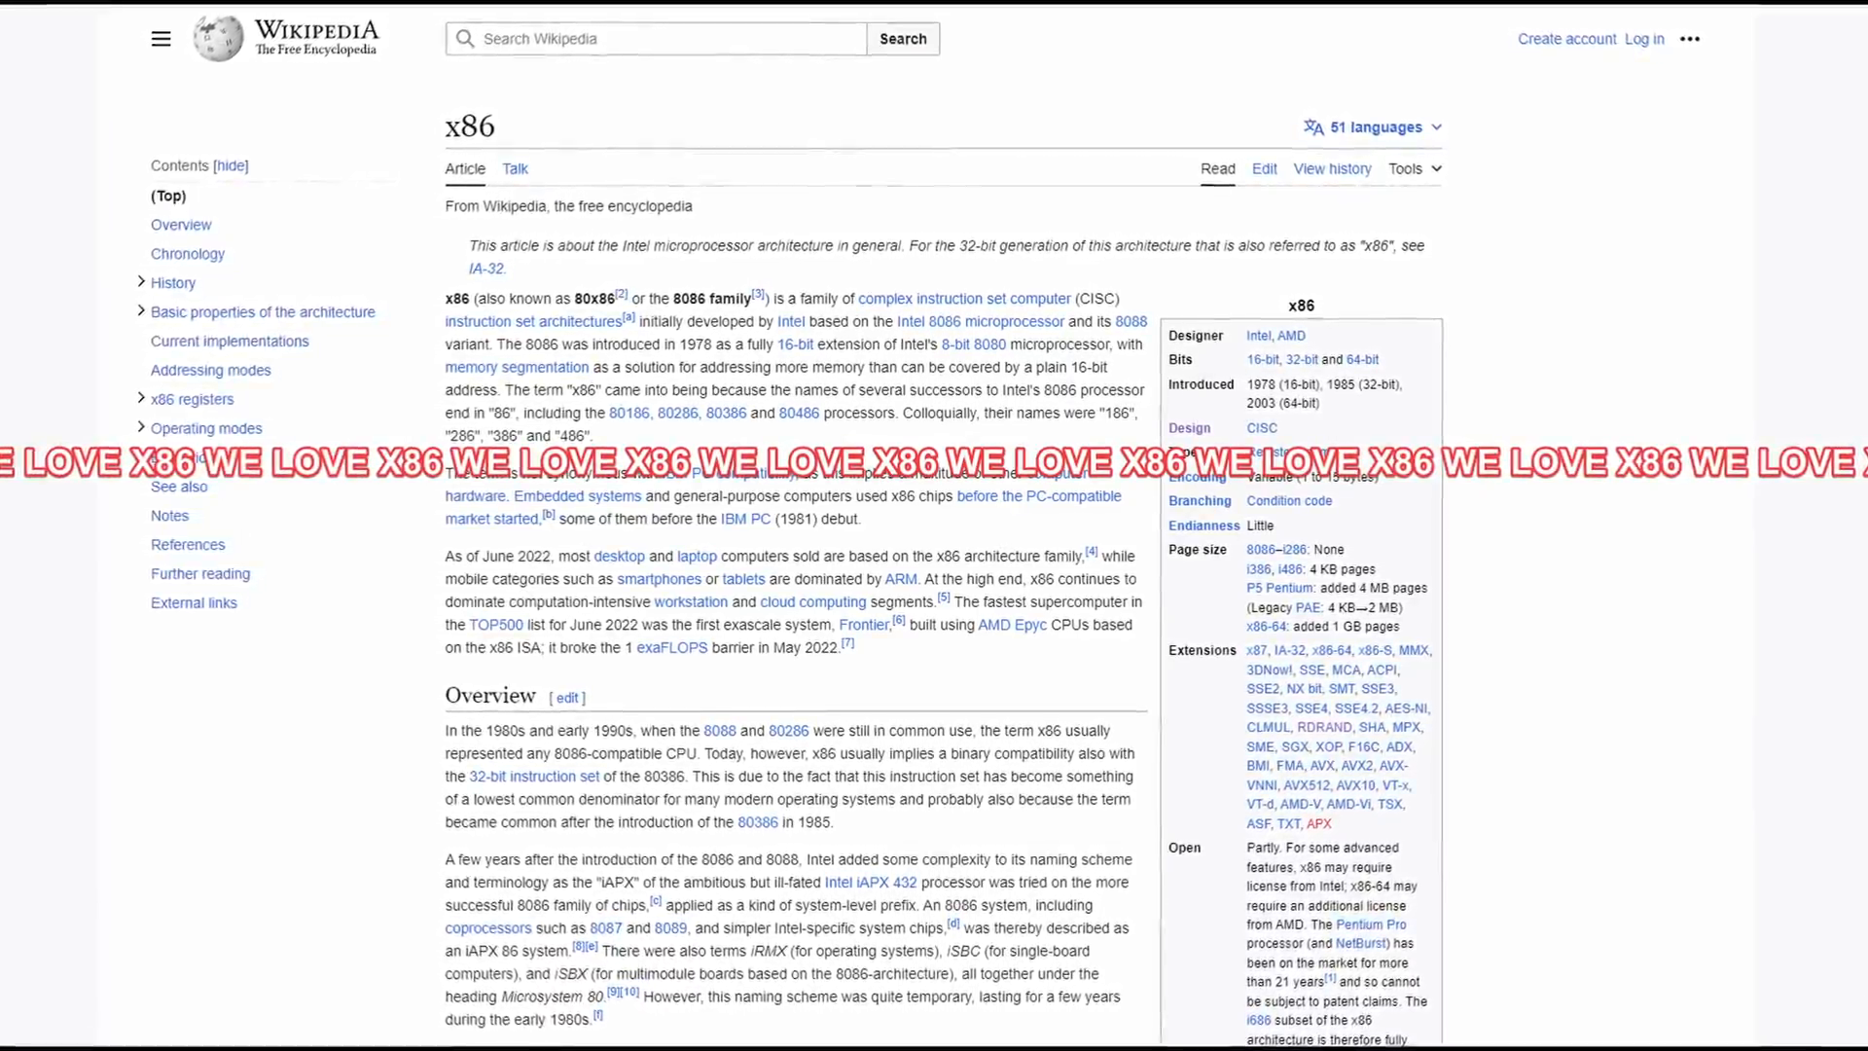
scroll(down, 3)
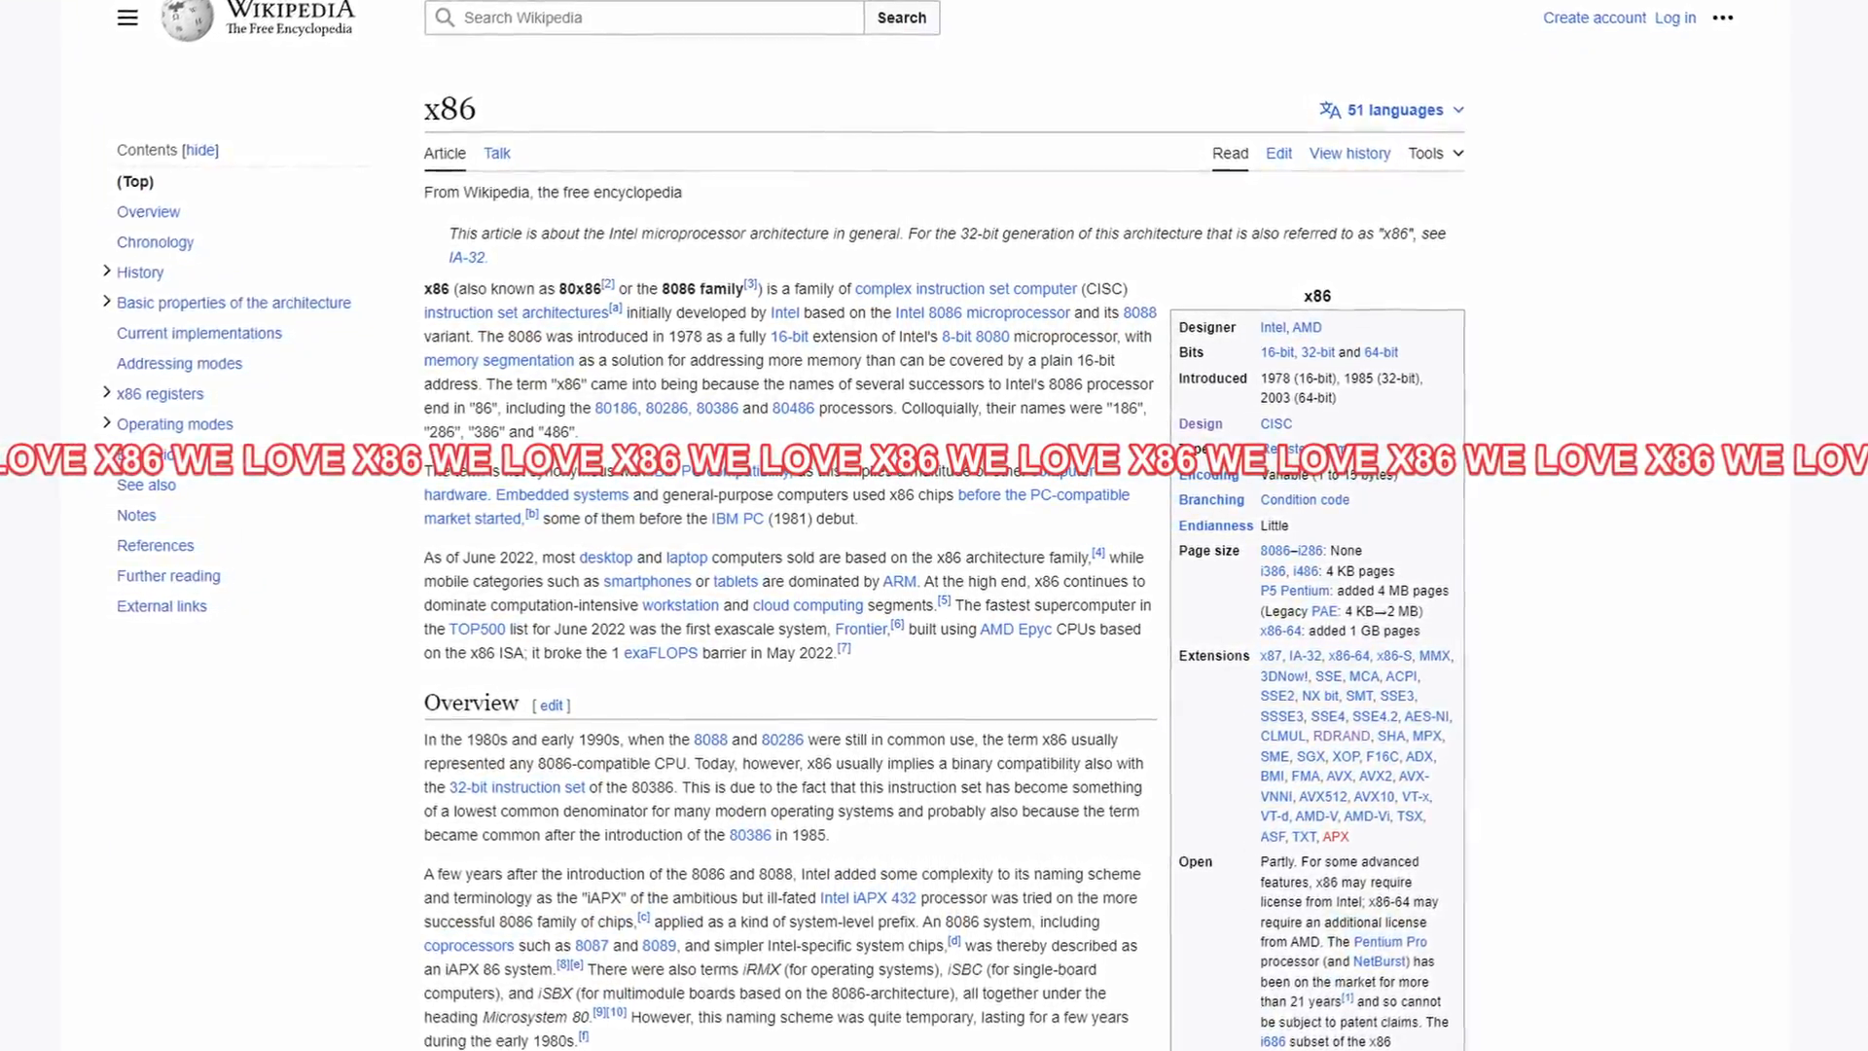
scroll(down, 3)
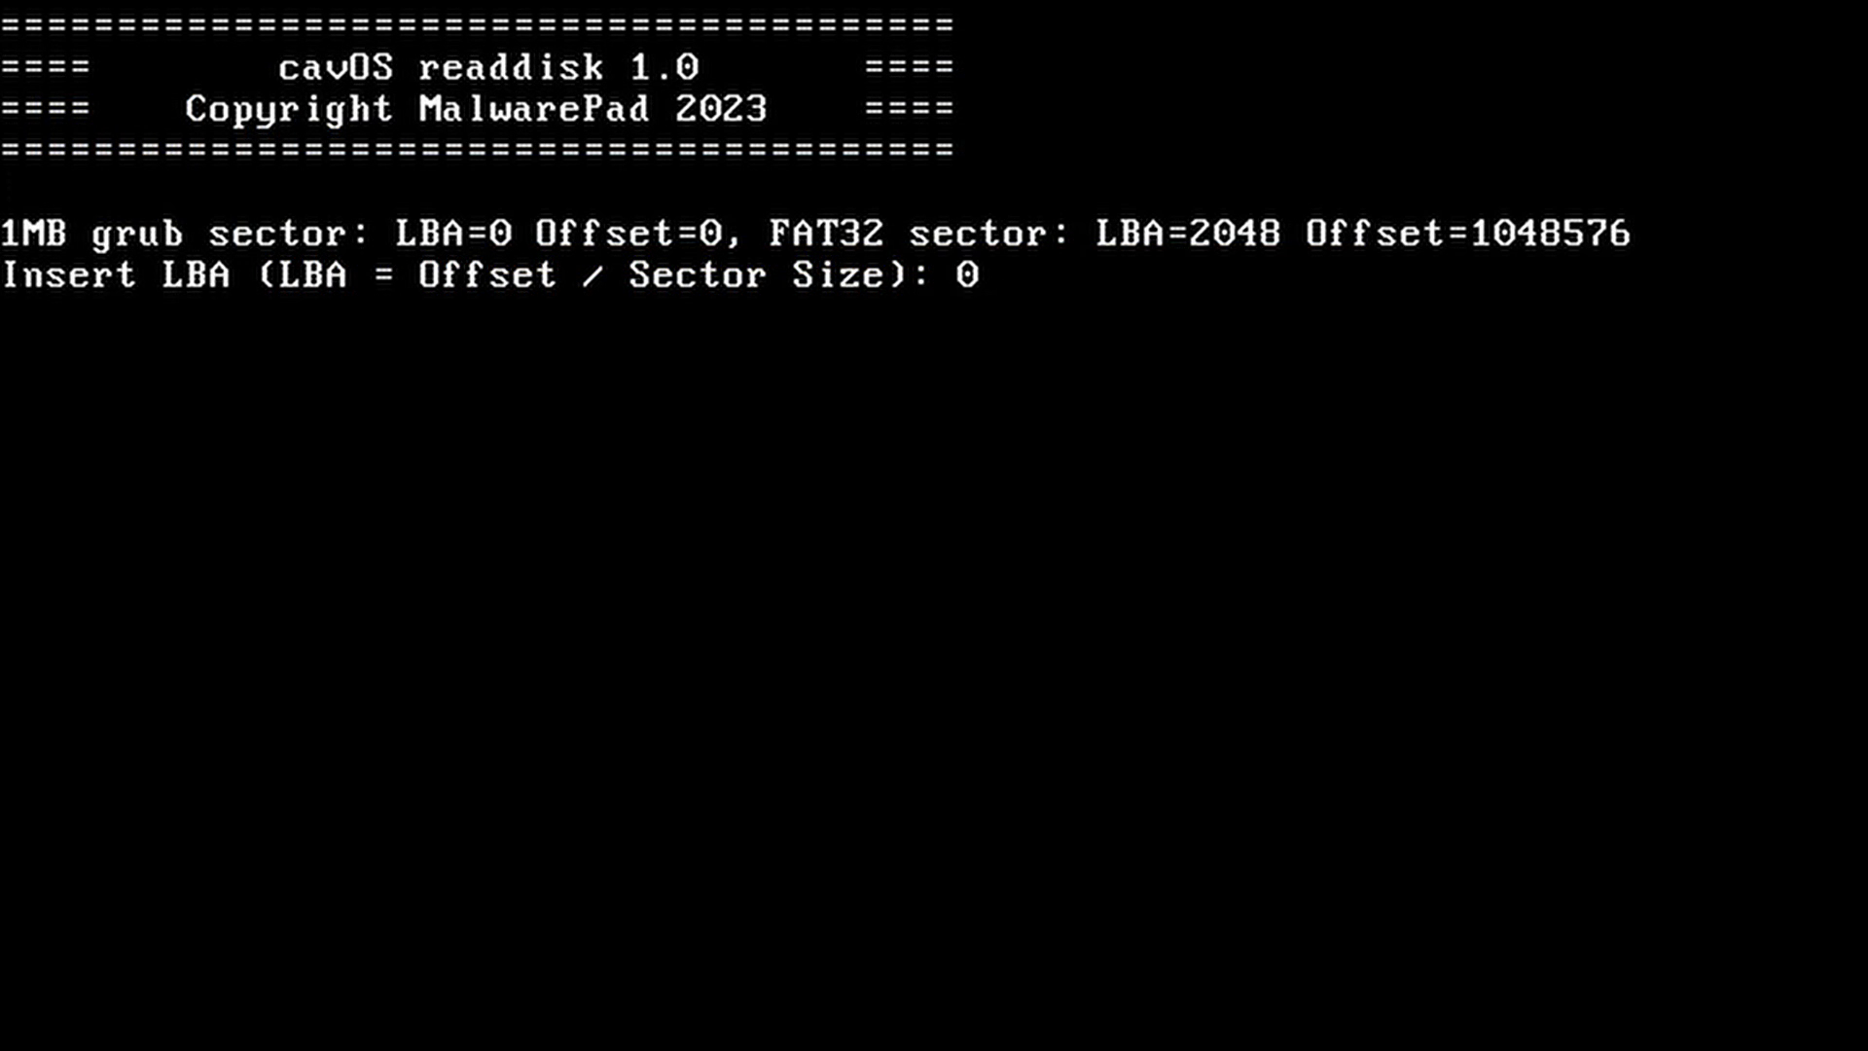
Read the disk at LBA 0 and list the FAT32 root directory entries with readroot.
key(enter)
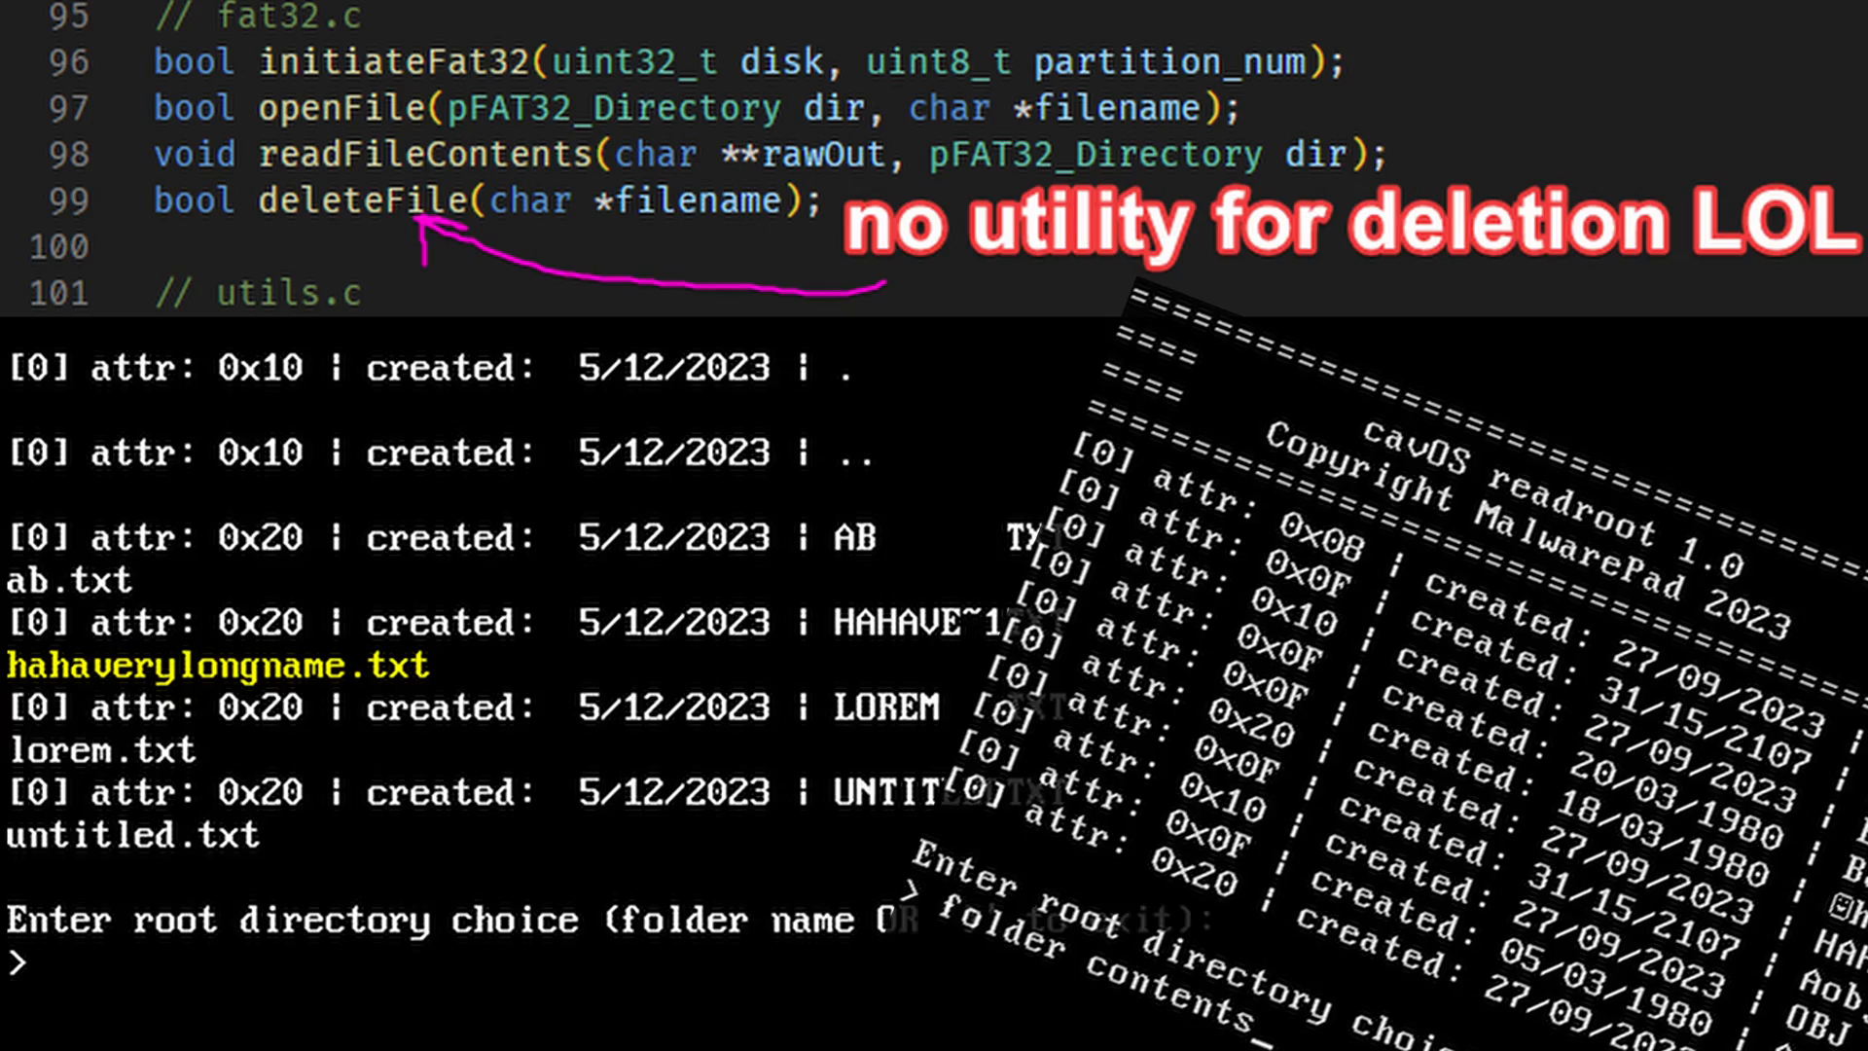
scroll(down, 3)
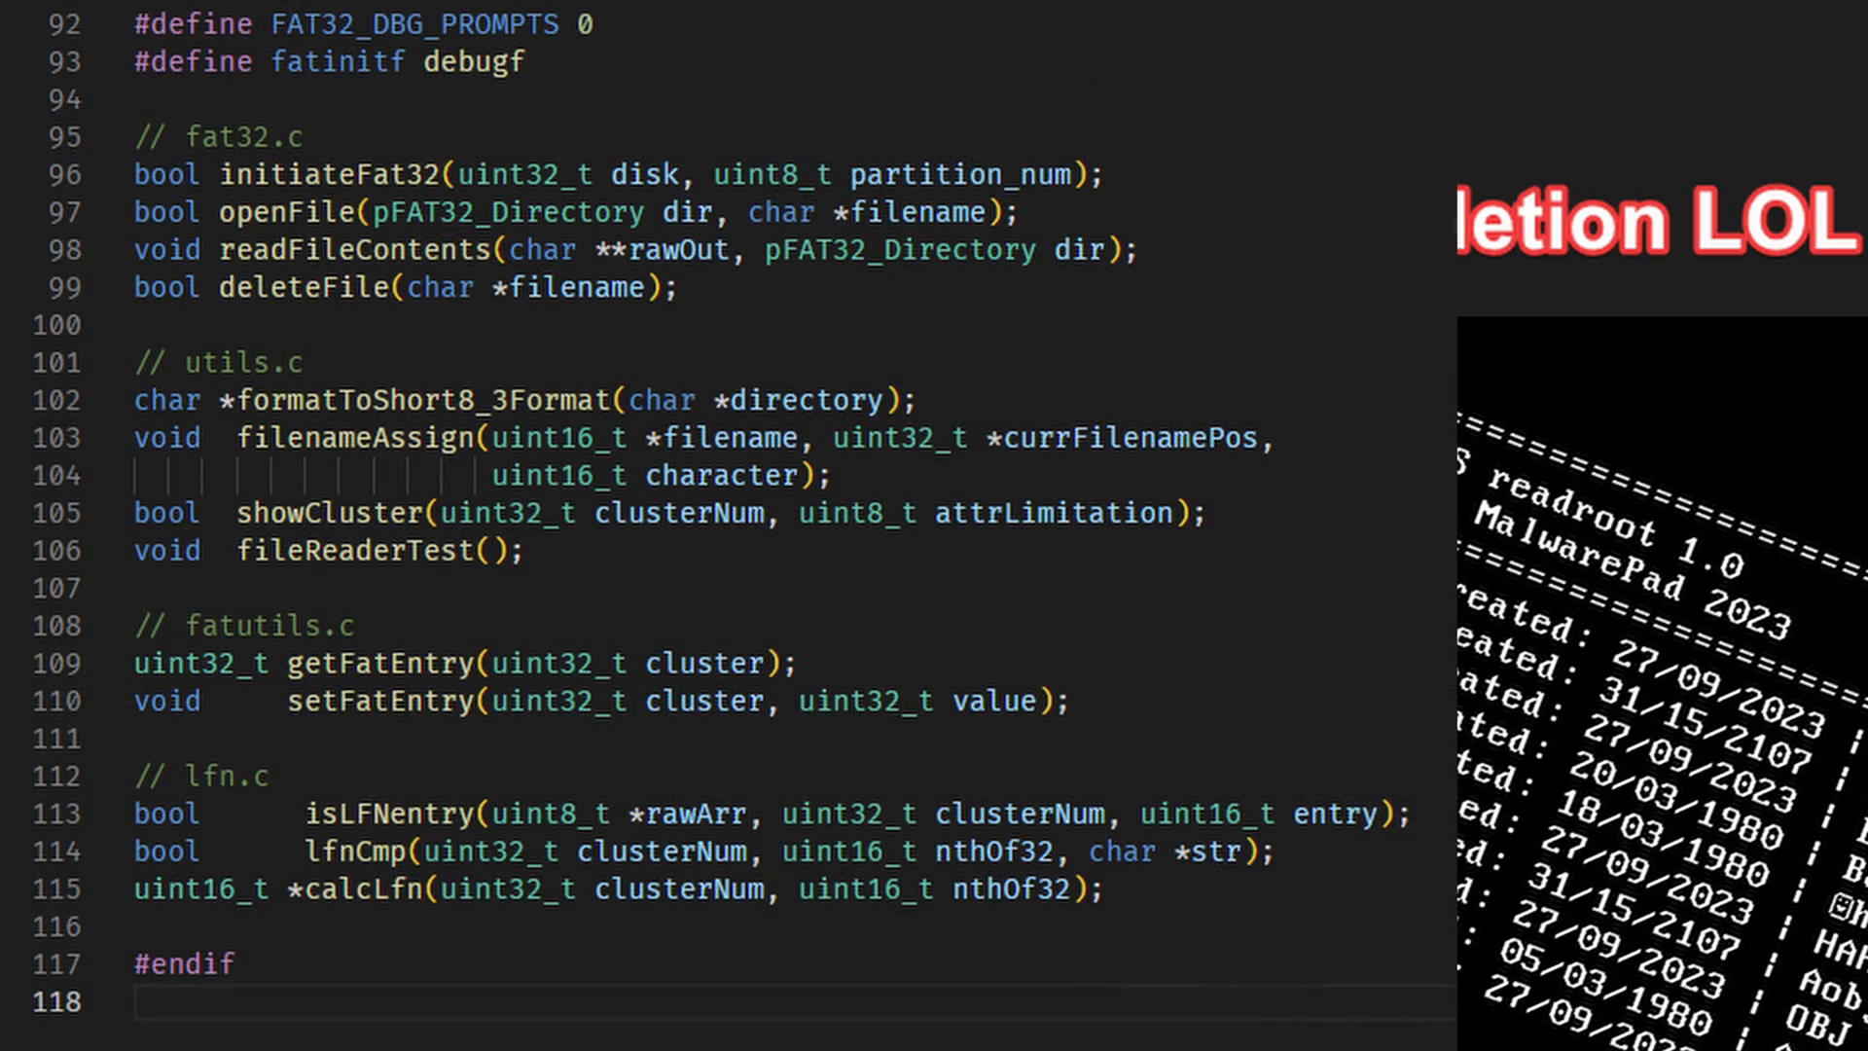